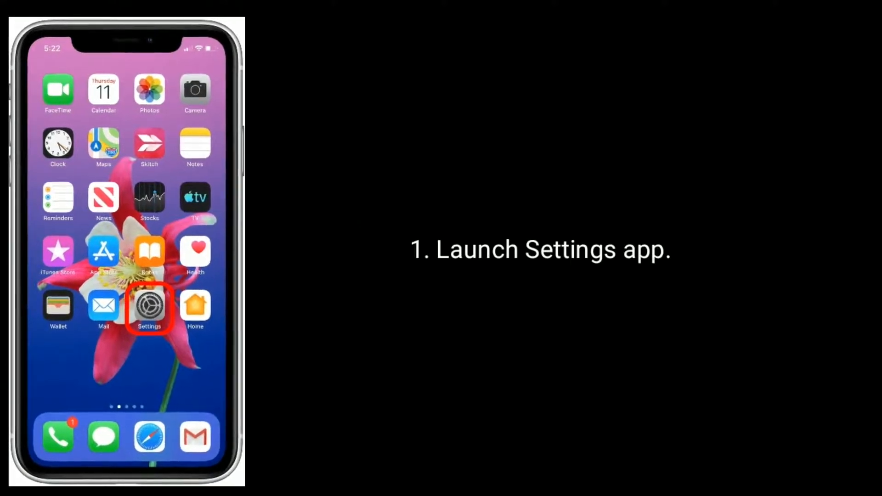
# Launch Settings from the home screen and go into iTunes & App Store
pyautogui.click(149, 307)
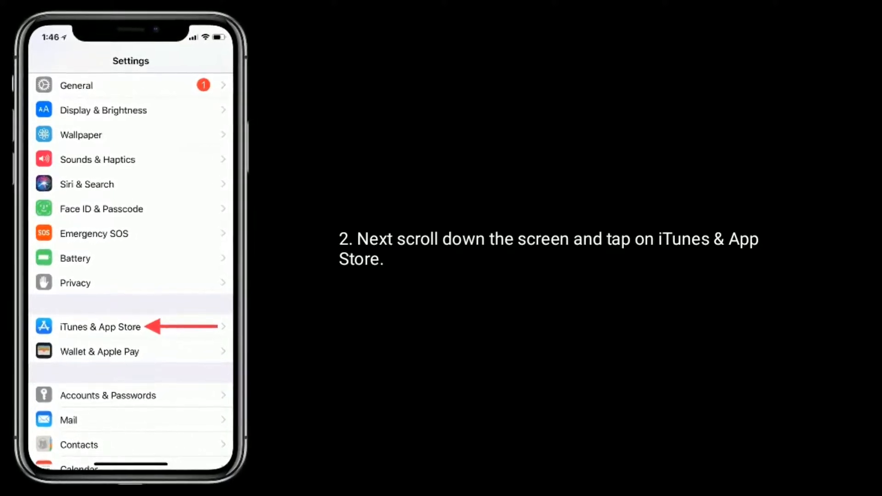
pyautogui.click(100, 327)
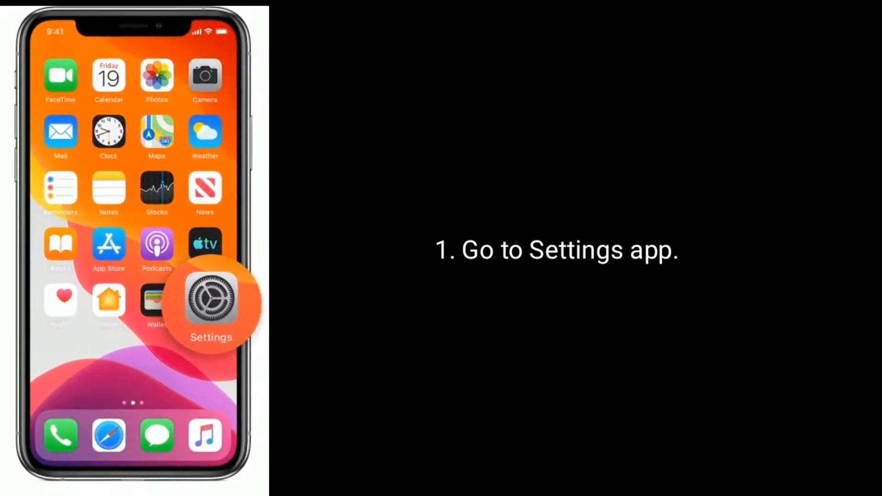
# Launch Settings from the home screen and go into General
pyautogui.click(211, 304)
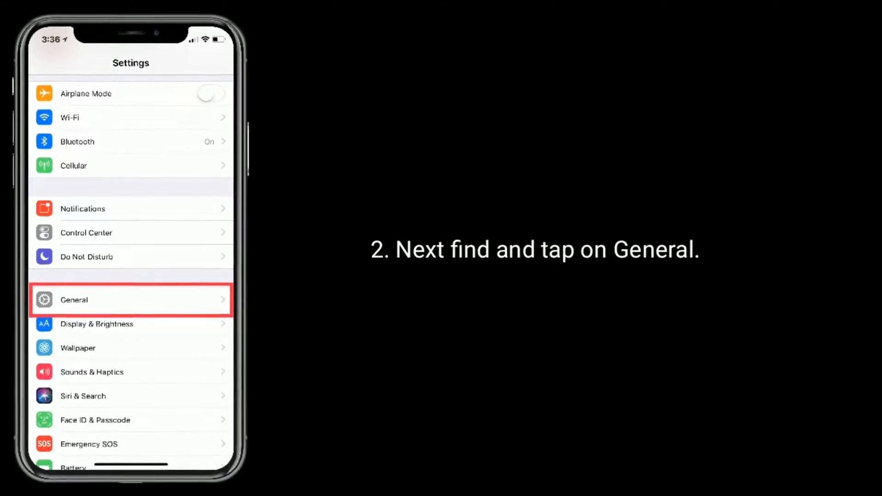
pyautogui.click(131, 299)
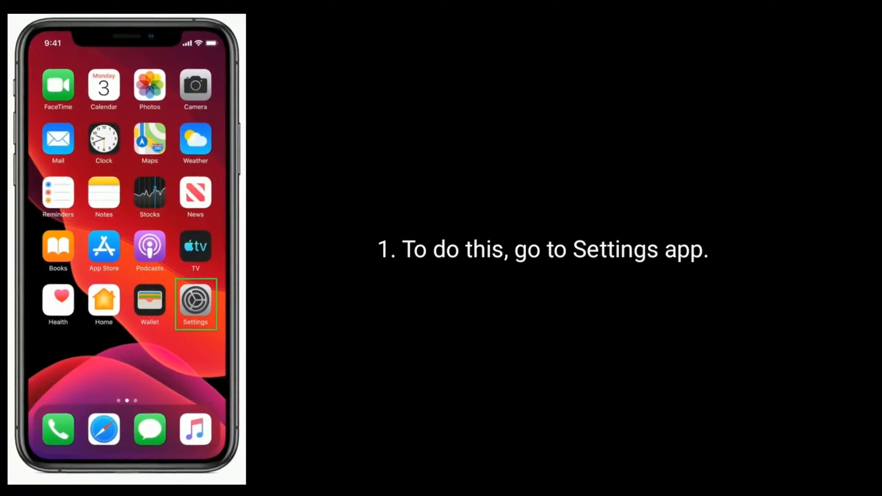
# Launch the Settings app from the themed home screen
pyautogui.click(195, 302)
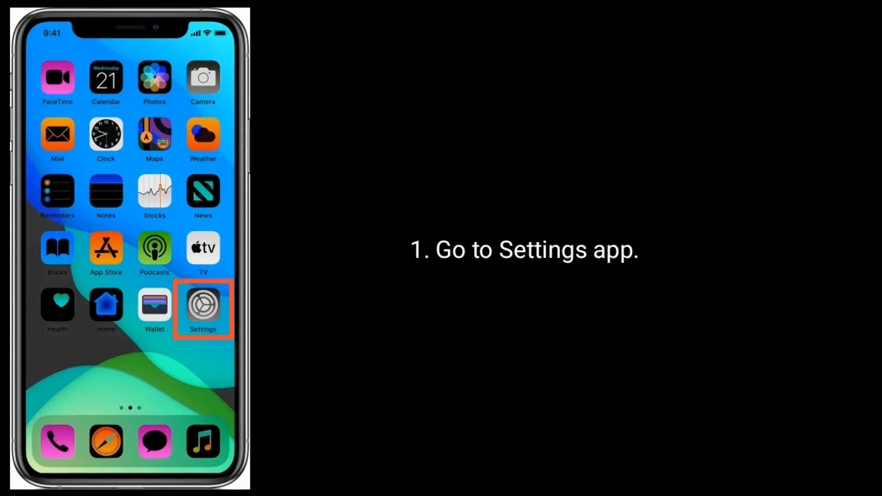
# Sign out of the Apple ID under Settings > iTunes & App Store
pyautogui.click(203, 304)
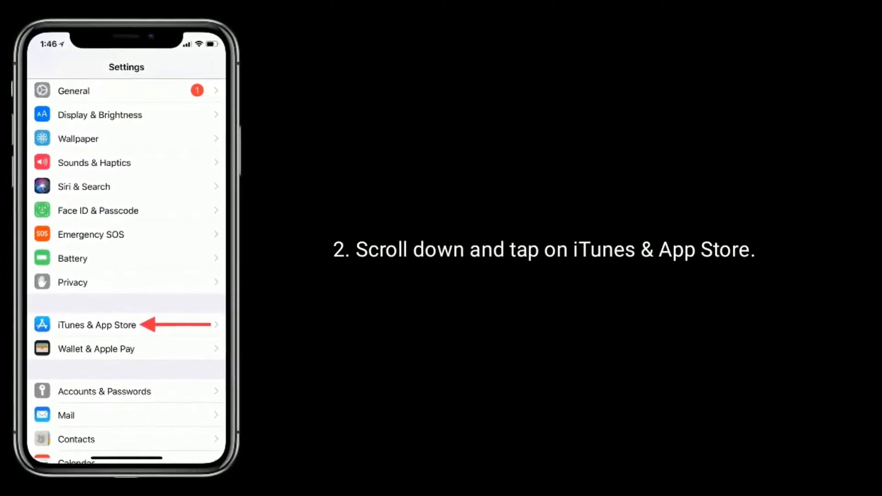
pyautogui.click(96, 324)
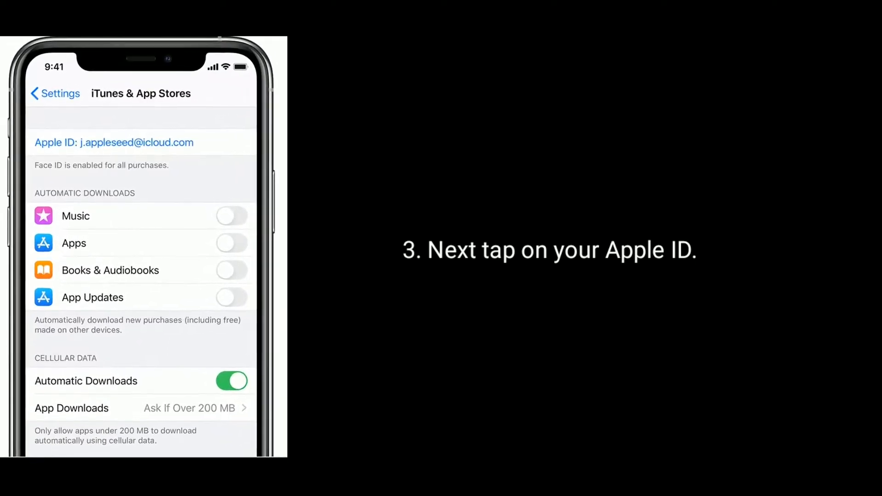
pyautogui.click(114, 142)
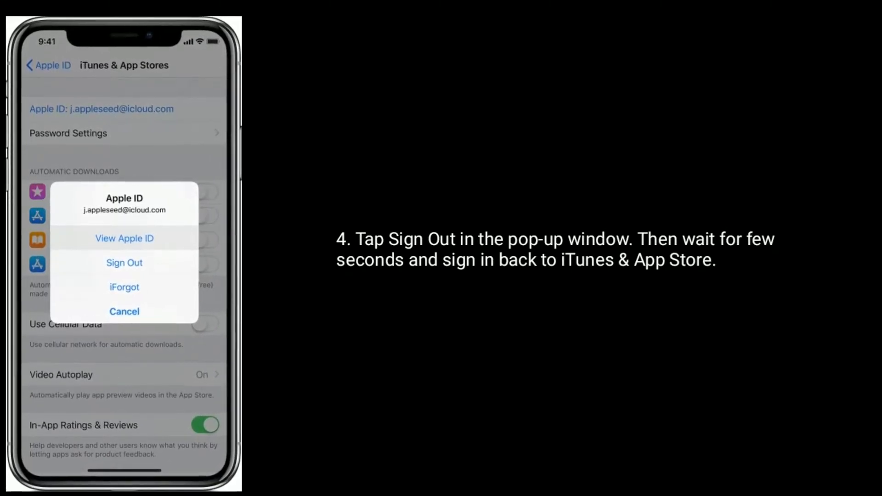
pyautogui.click(124, 263)
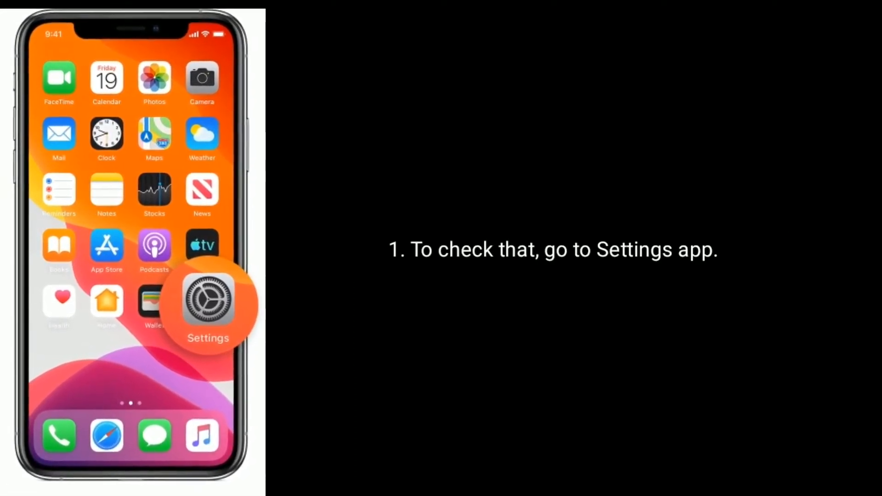
# Launch Settings and go to General > Date & Time
pyautogui.click(208, 303)
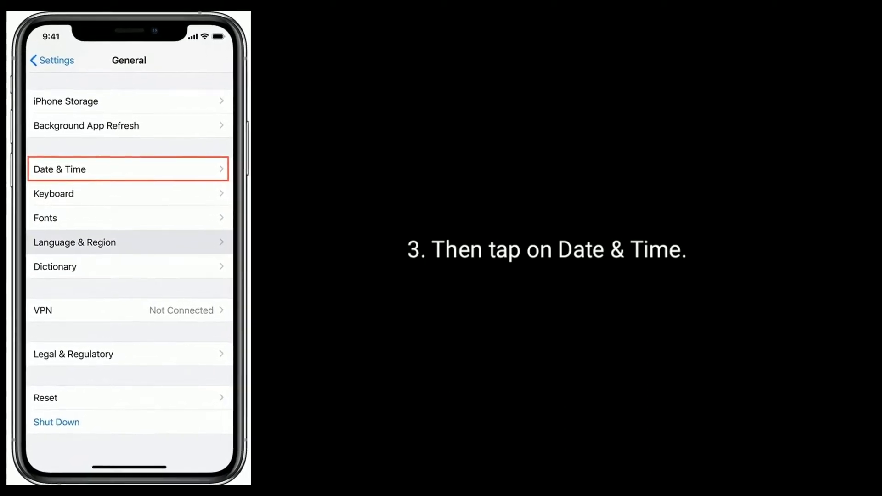
pyautogui.click(128, 169)
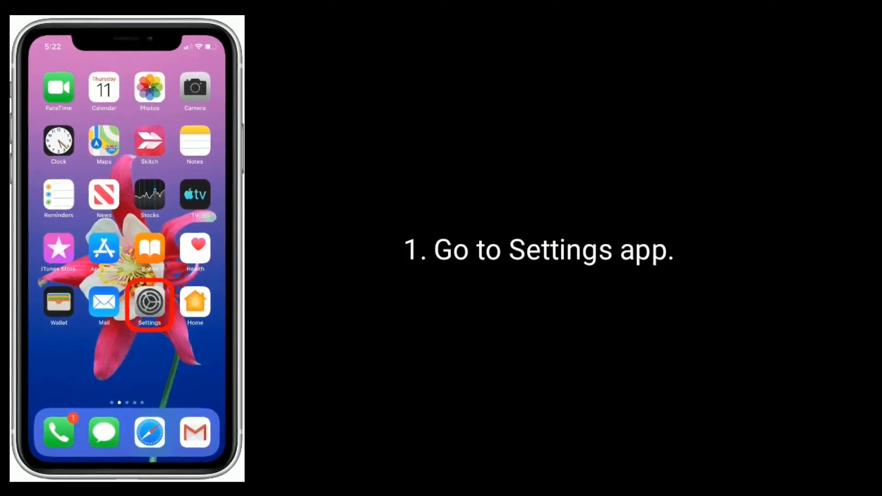
# Clear History and Website Data from Settings > Safari
pyautogui.click(148, 302)
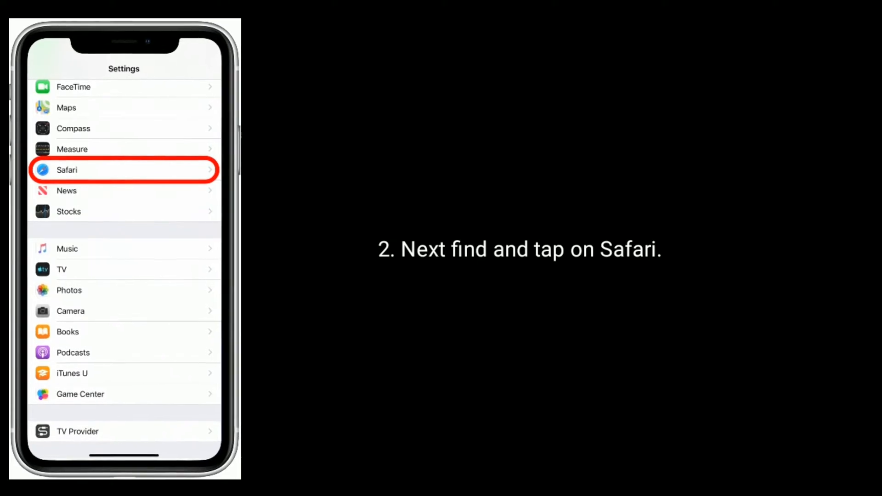
pyautogui.click(123, 170)
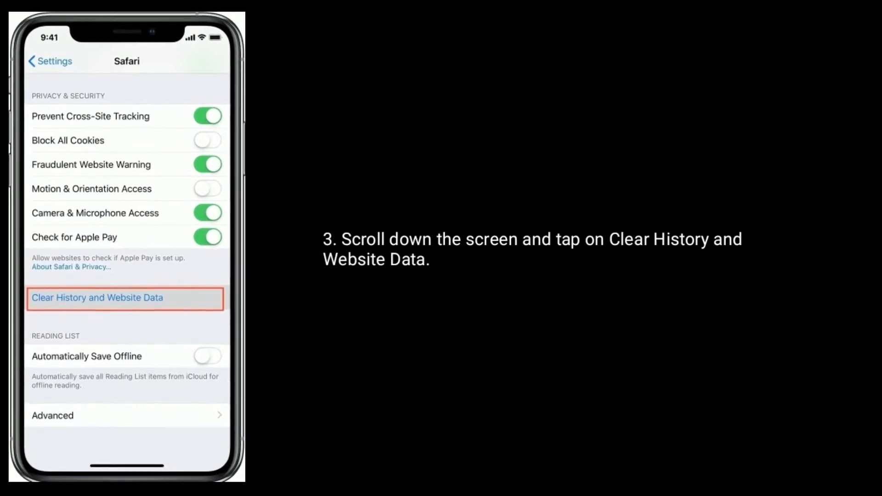
pyautogui.click(97, 298)
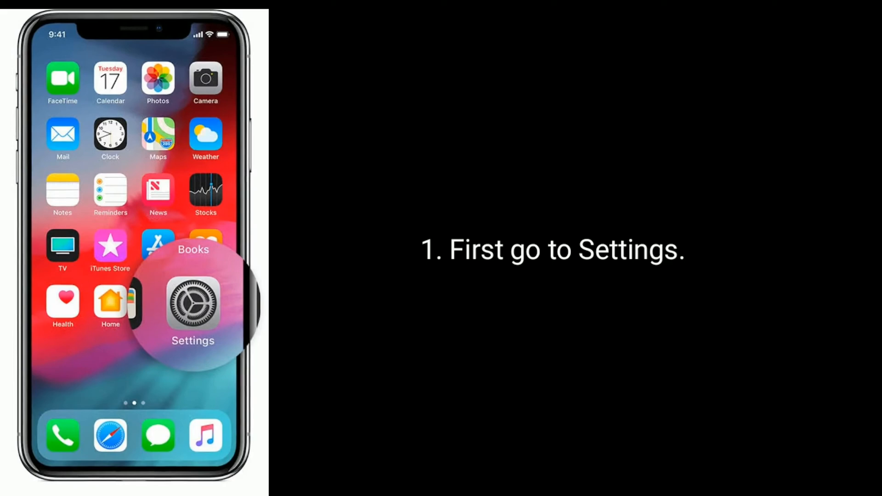
# Choose Reset Network Settings under Settings > General > Reset, reaching the passcode prompt
pyautogui.click(193, 303)
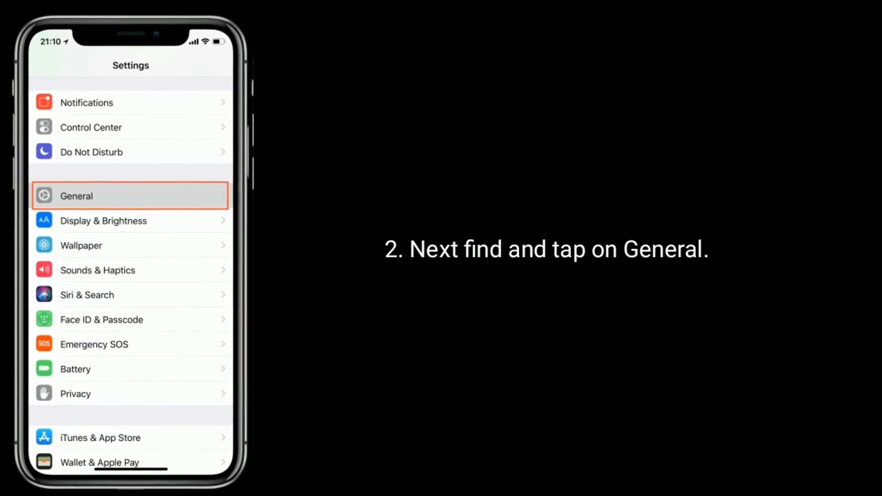
pyautogui.click(131, 196)
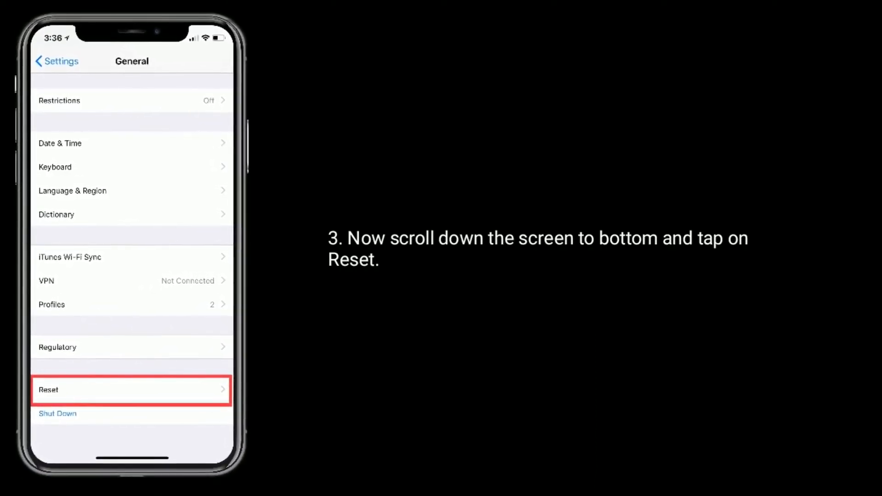
pyautogui.click(132, 389)
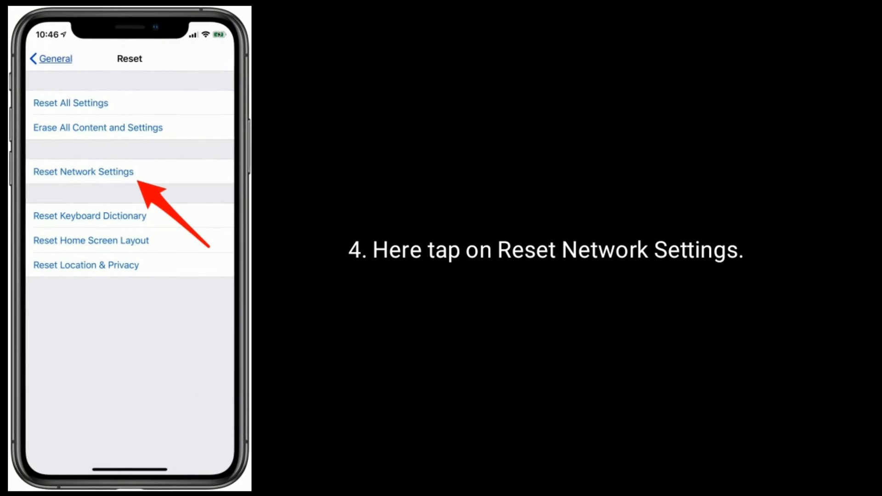
pyautogui.click(83, 171)
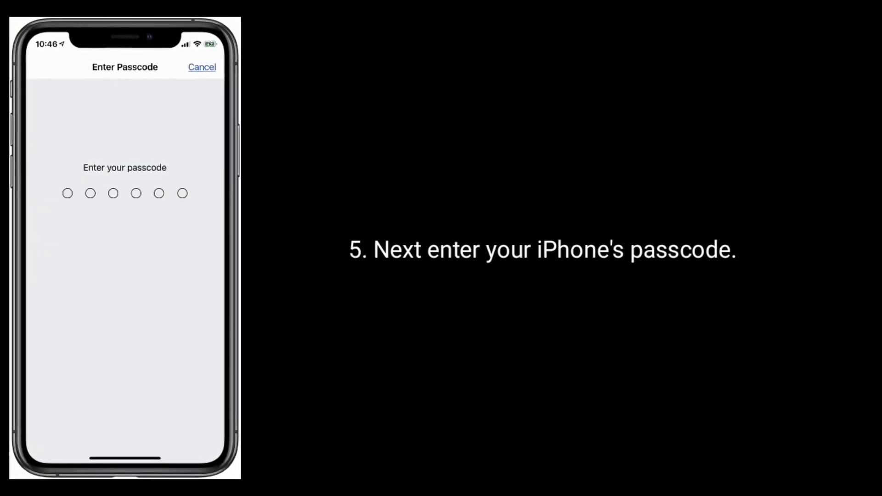